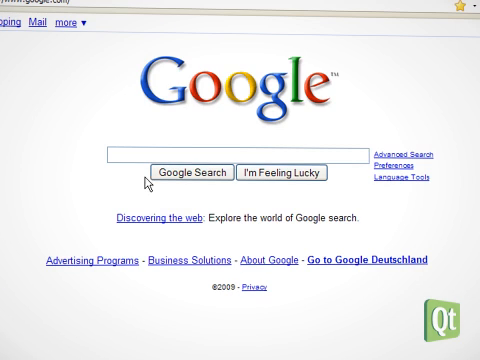
# Search Google for "download qt s60".
pyautogui.write('download qt s6')
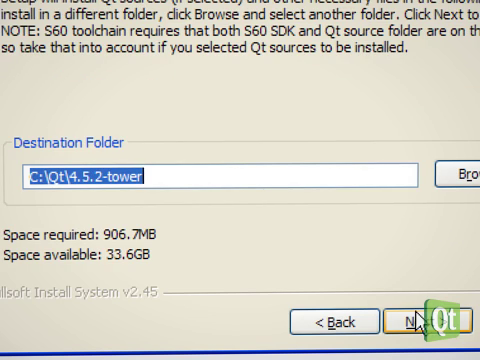
pyautogui.moveTo(308, 256)
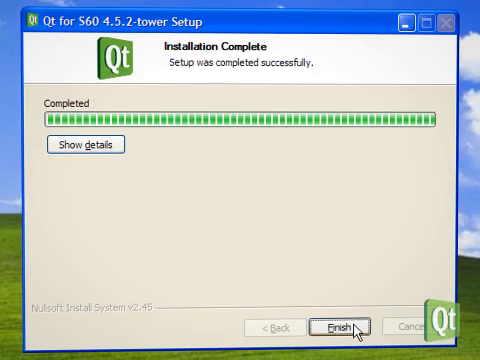
# Finish the completed Qt for S60 4.5.2-tower installation and close the installer.
pyautogui.click(343, 298)
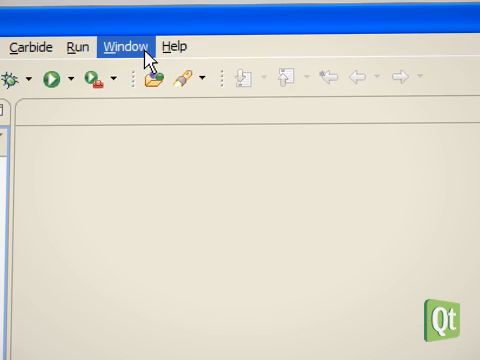
# Add a new Qt version named "Qt for S60 - T…", with its bin path browsed to C:\Qt\4.5.2-tower.
pyautogui.click(124, 46)
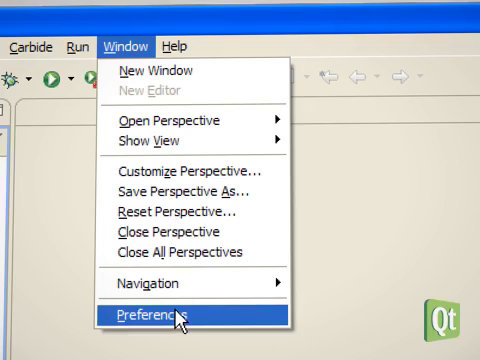
pyautogui.click(155, 315)
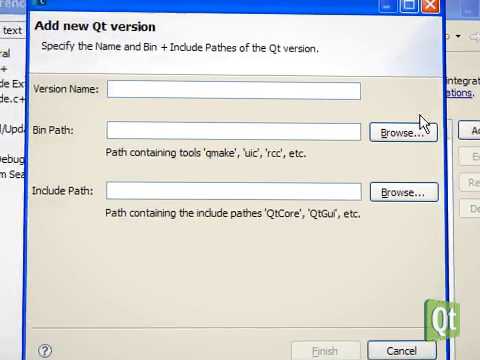
pyautogui.write('Qt for S60 - T')
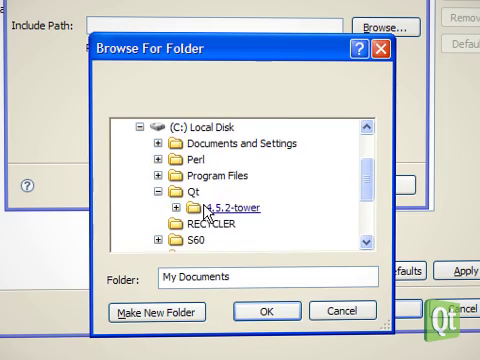
pyautogui.click(258, 311)
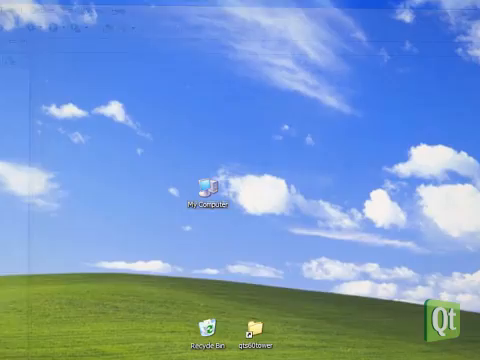
# Browse from My Computer to the C:\Qt\4.5.2-tower folder and scroll to its packages.
pyautogui.doubleClick(211, 187)
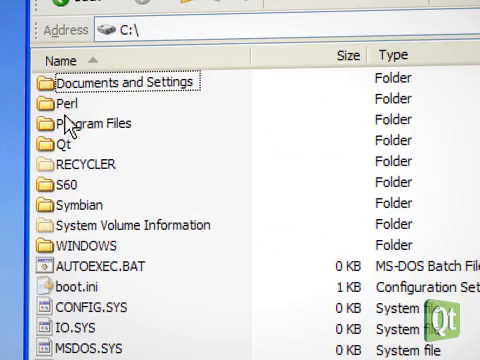
pyautogui.doubleClick(60, 148)
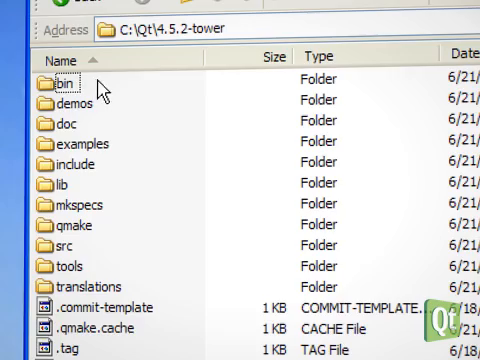
pyautogui.scroll(-3)
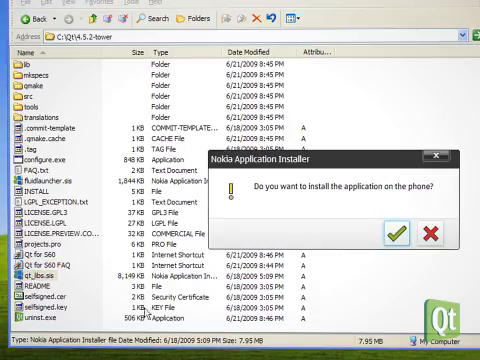
# Install the Qt libraries on the phone, then open fluidlauncher.sis for installation.
pyautogui.click(403, 205)
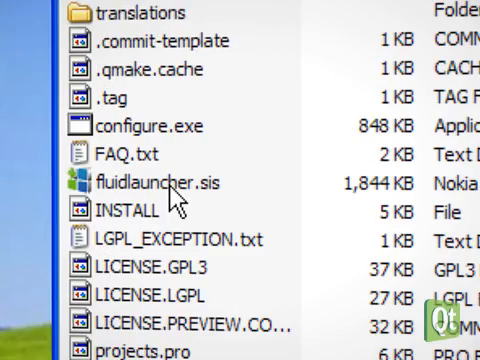
pyautogui.click(160, 183)
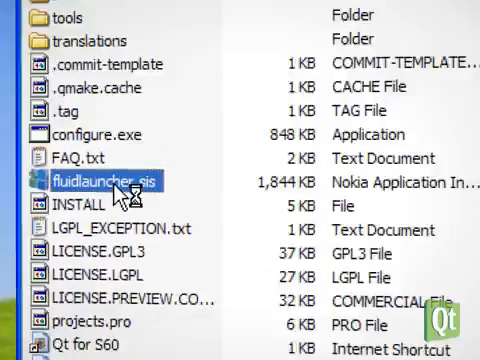